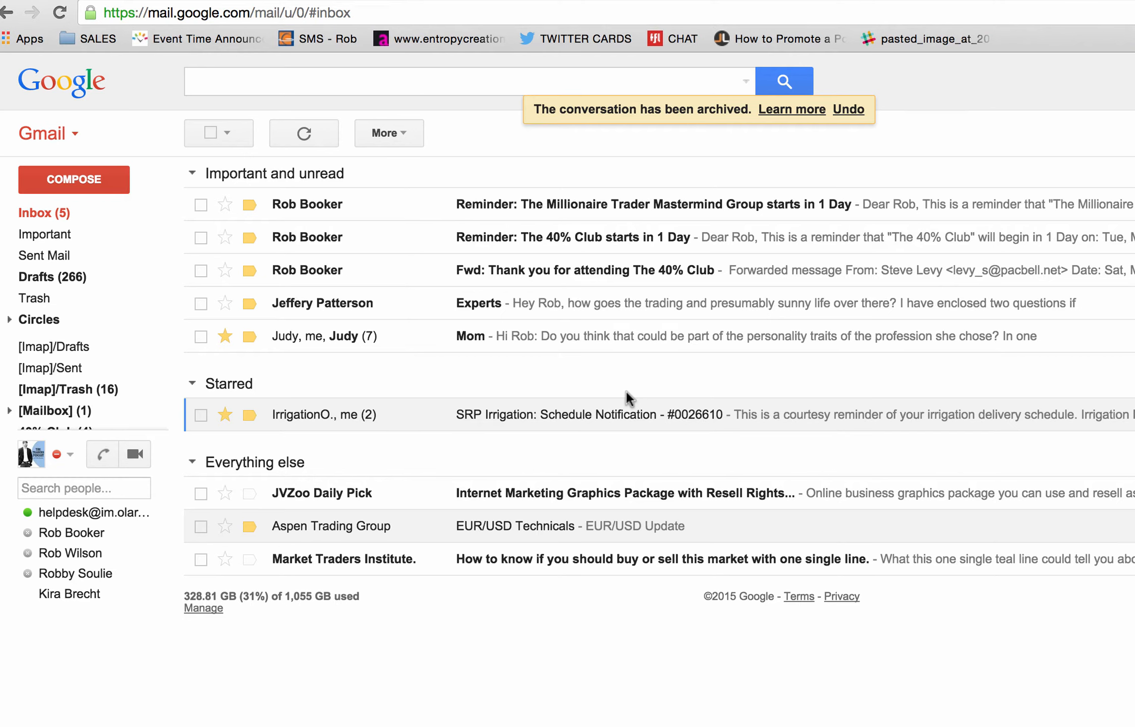
pyautogui.moveTo(554, 363)
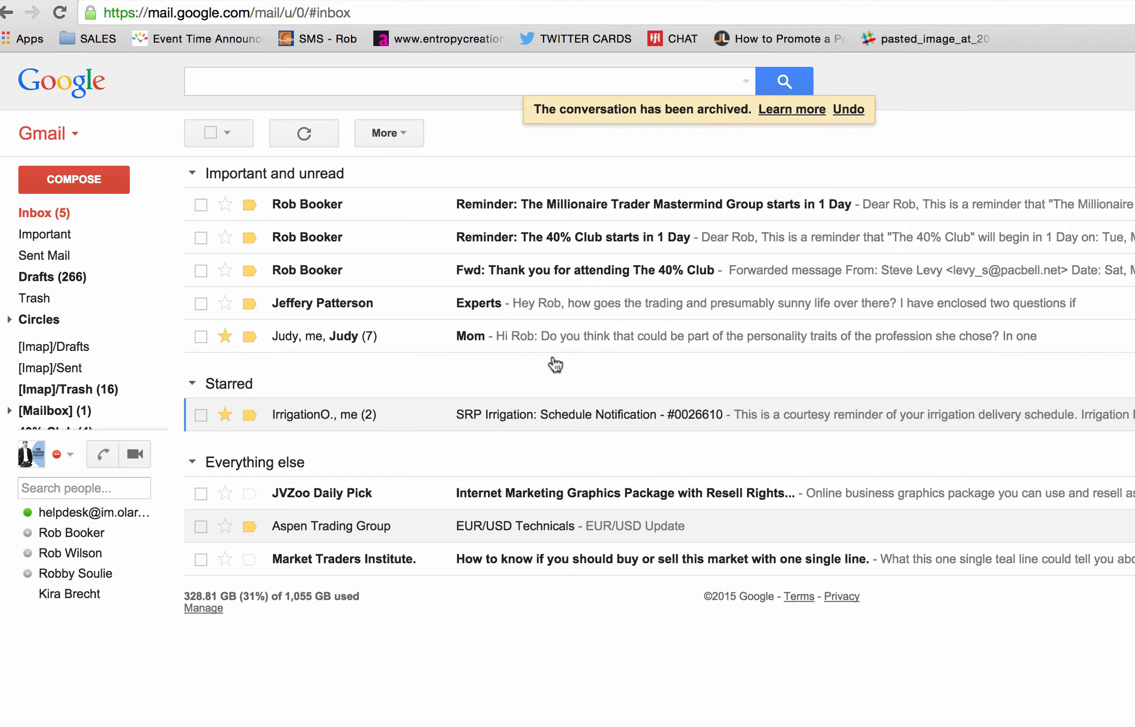
pyautogui.moveTo(541, 150)
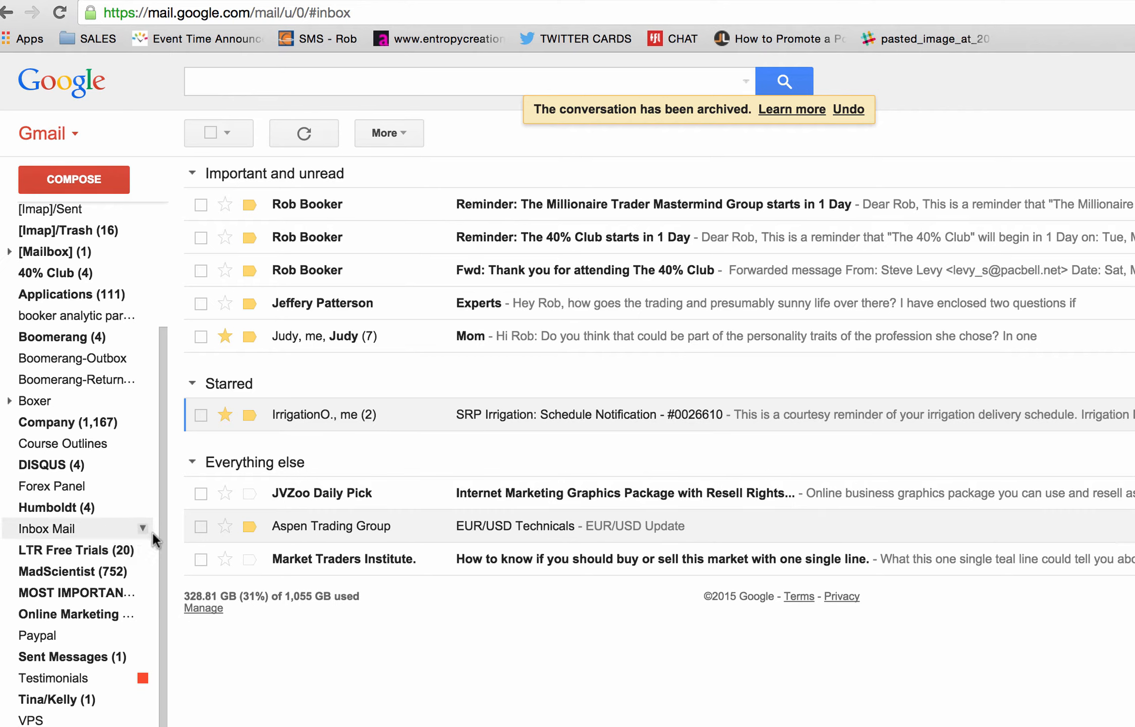
pyautogui.moveTo(170, 534)
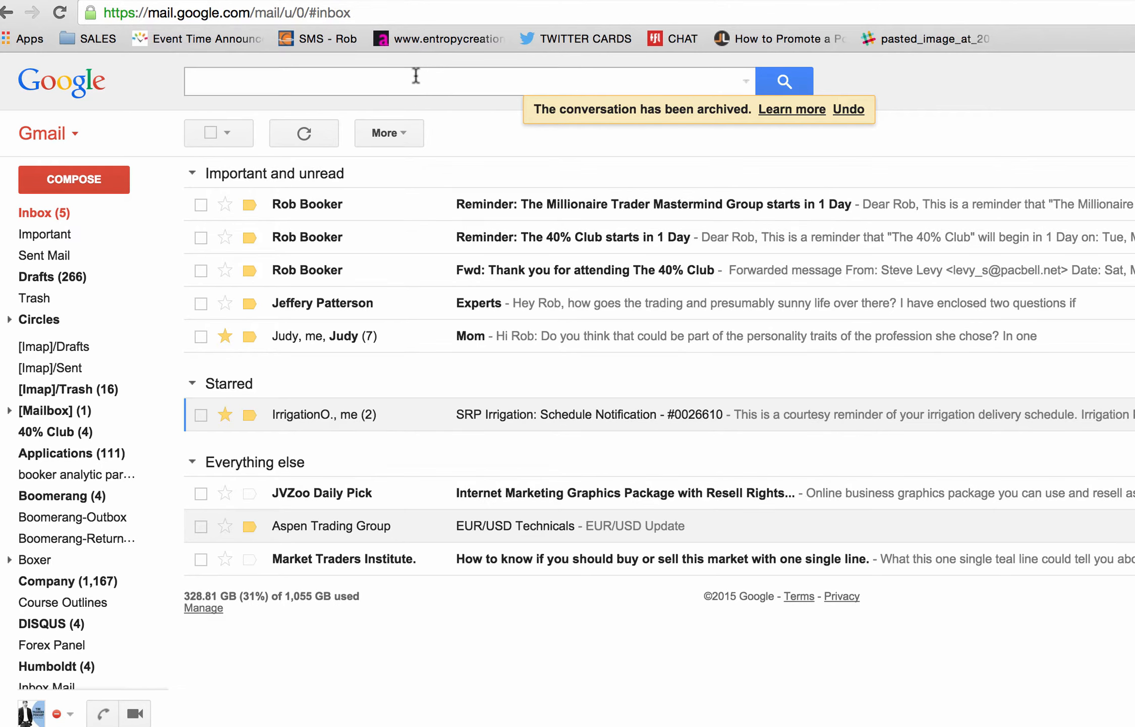
pyautogui.write('roh')
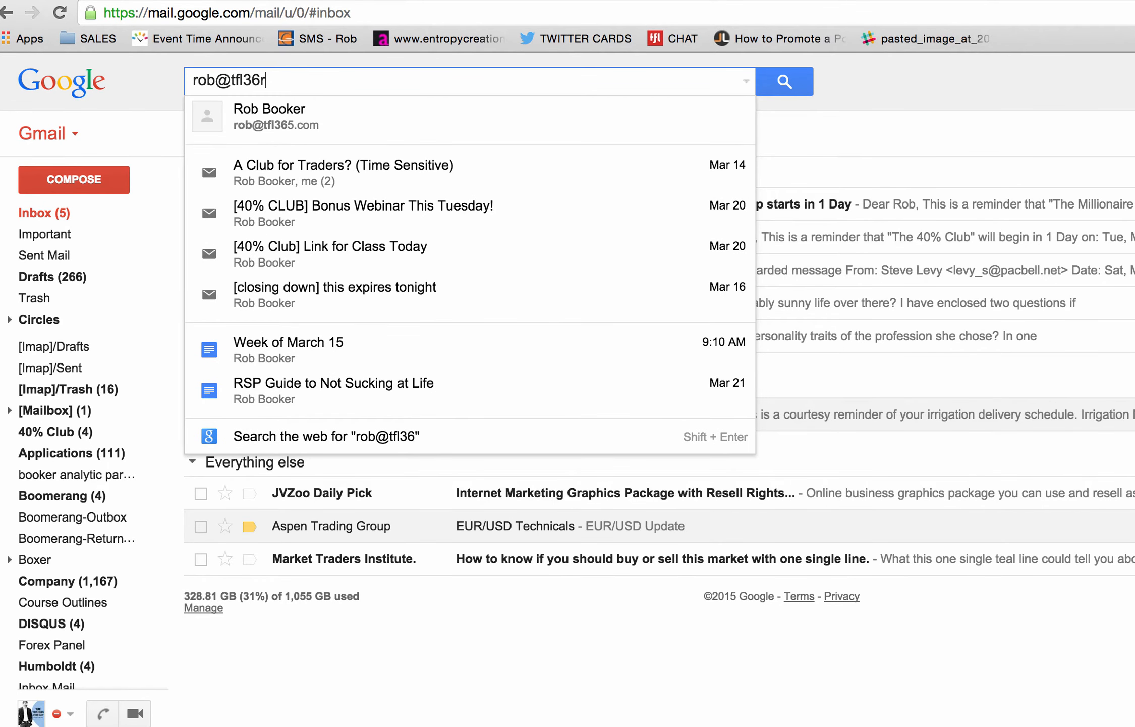
pyautogui.click(269, 116)
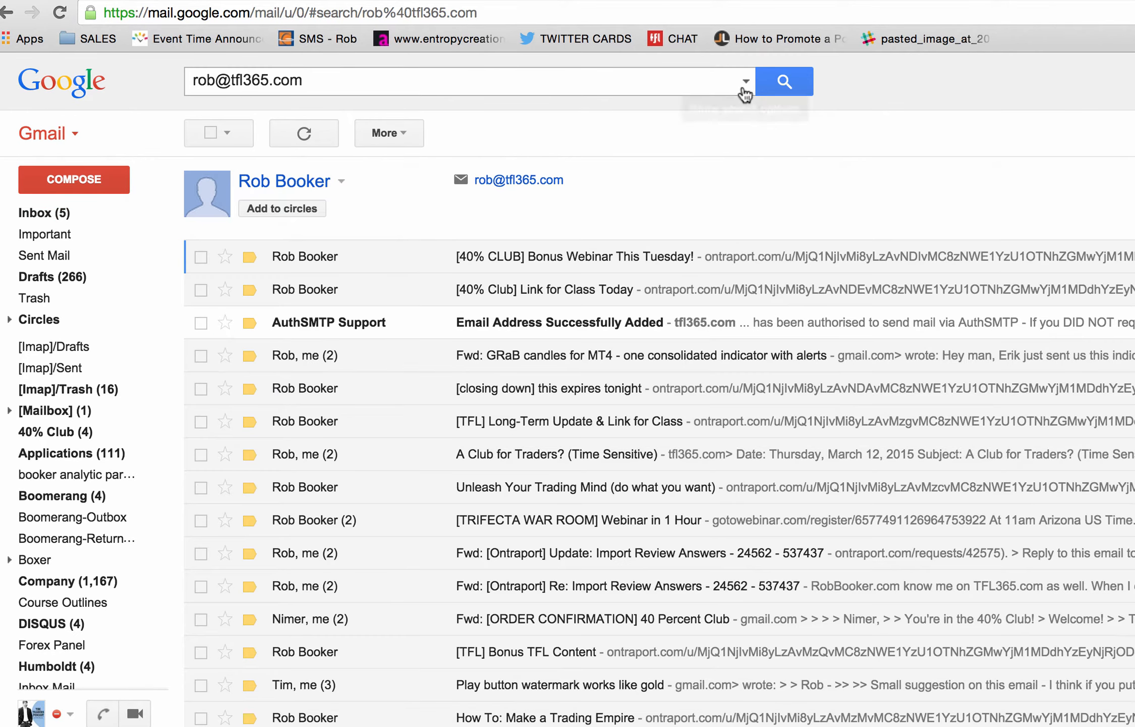
pyautogui.moveTo(745, 92)
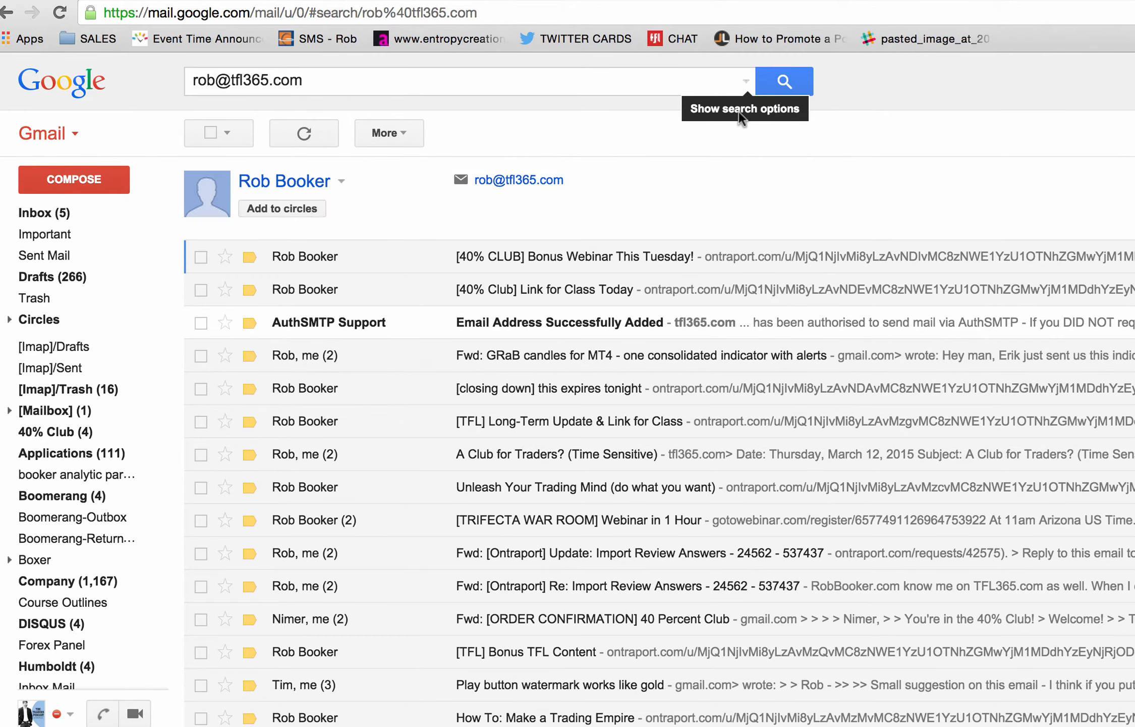
pyautogui.moveTo(746, 89)
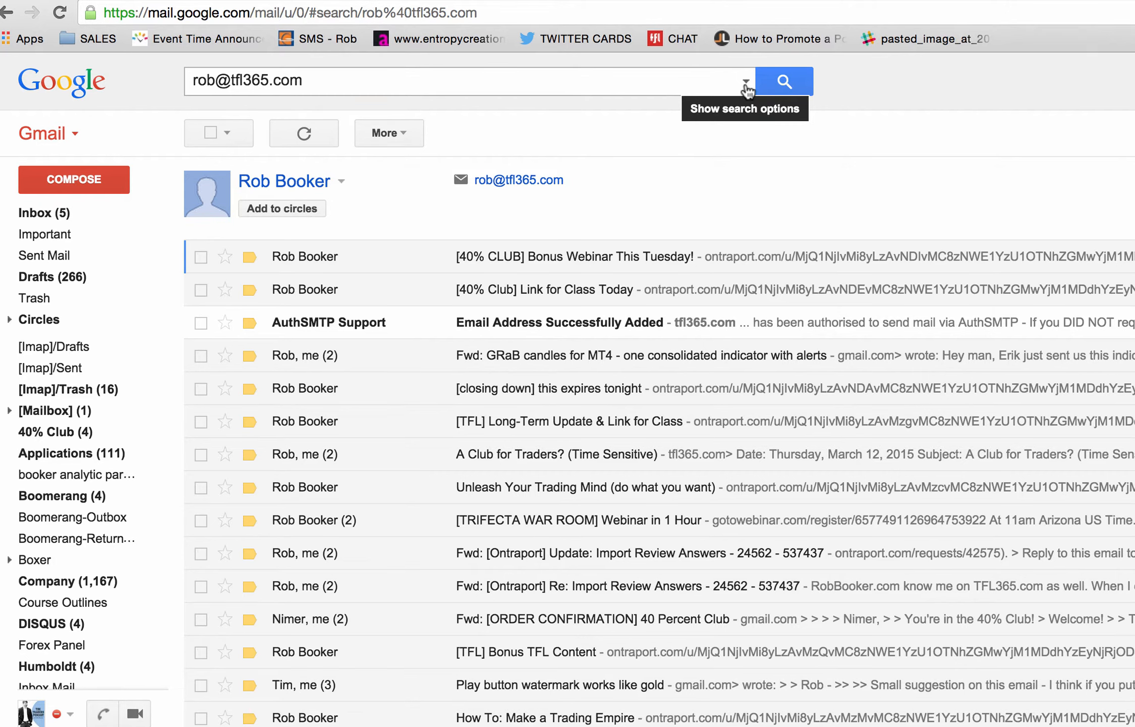
pyautogui.click(745, 81)
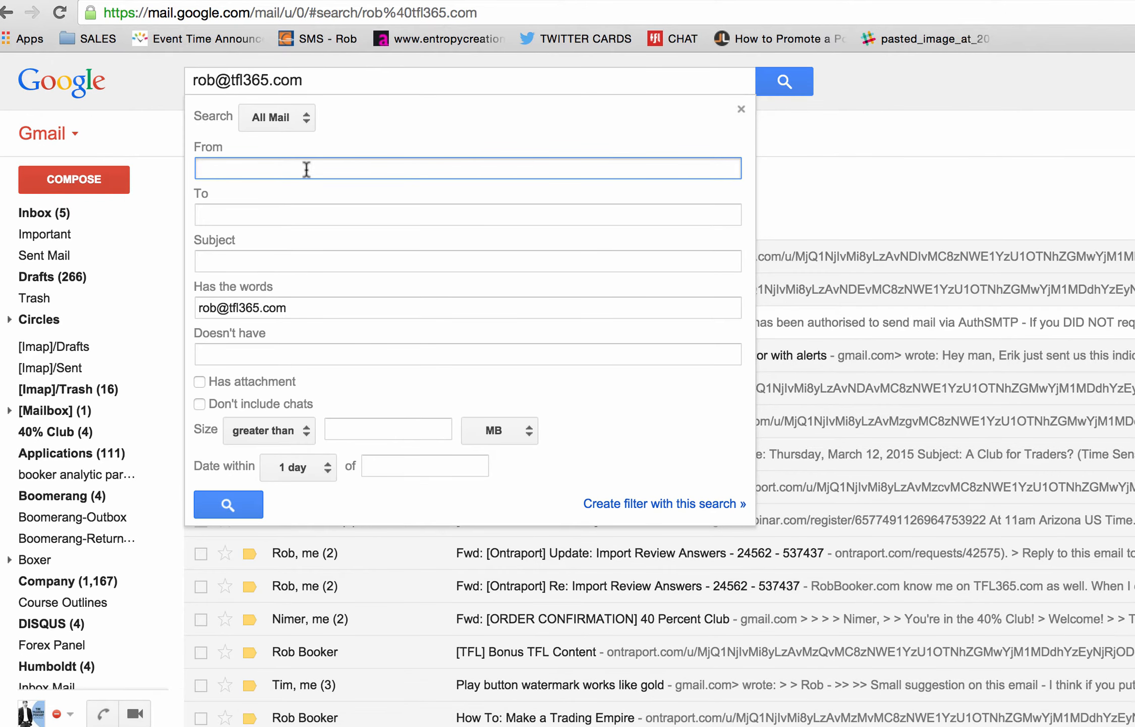
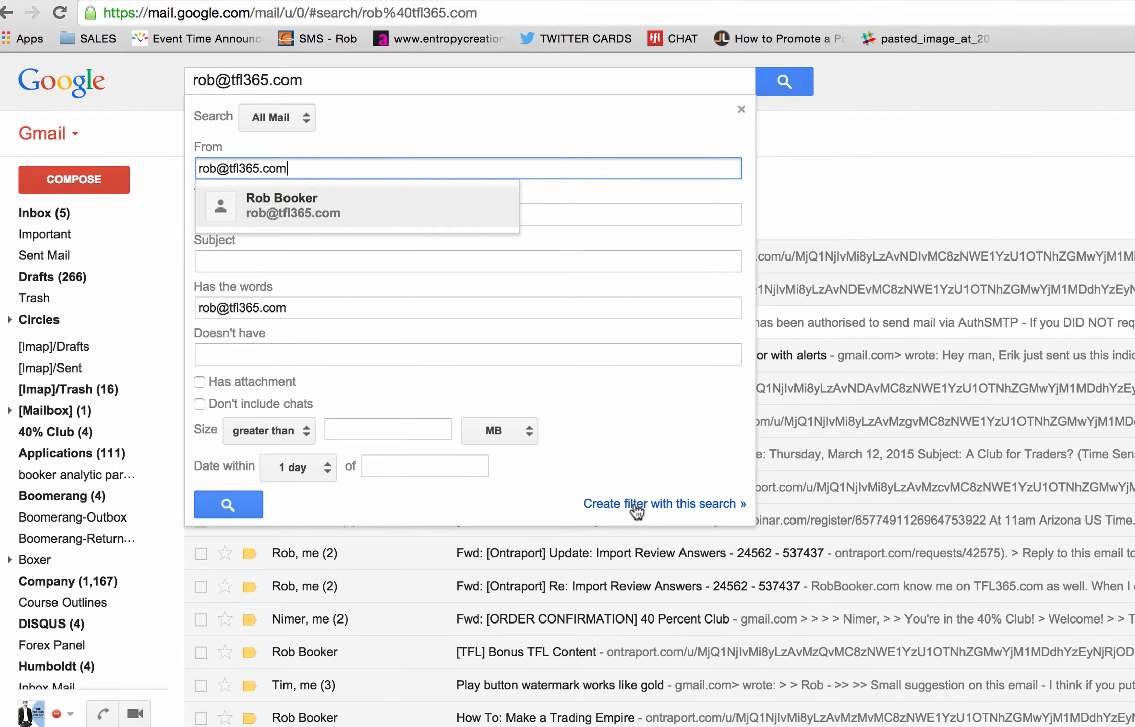
pyautogui.click(663, 503)
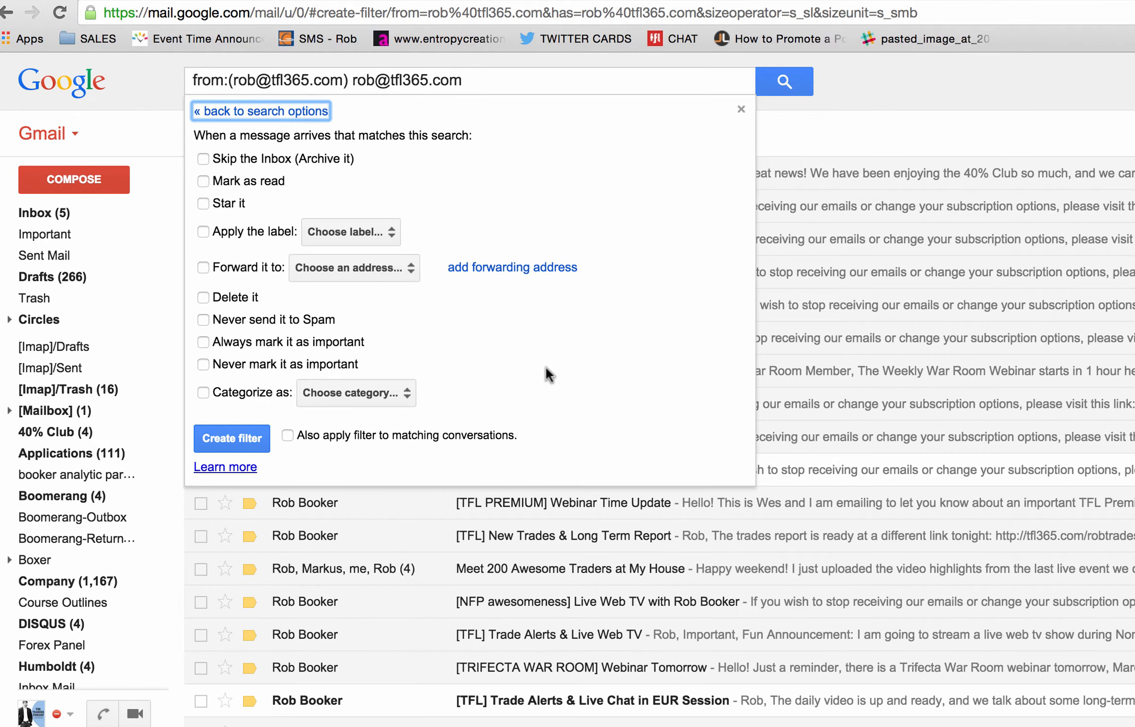
pyautogui.moveTo(205, 326)
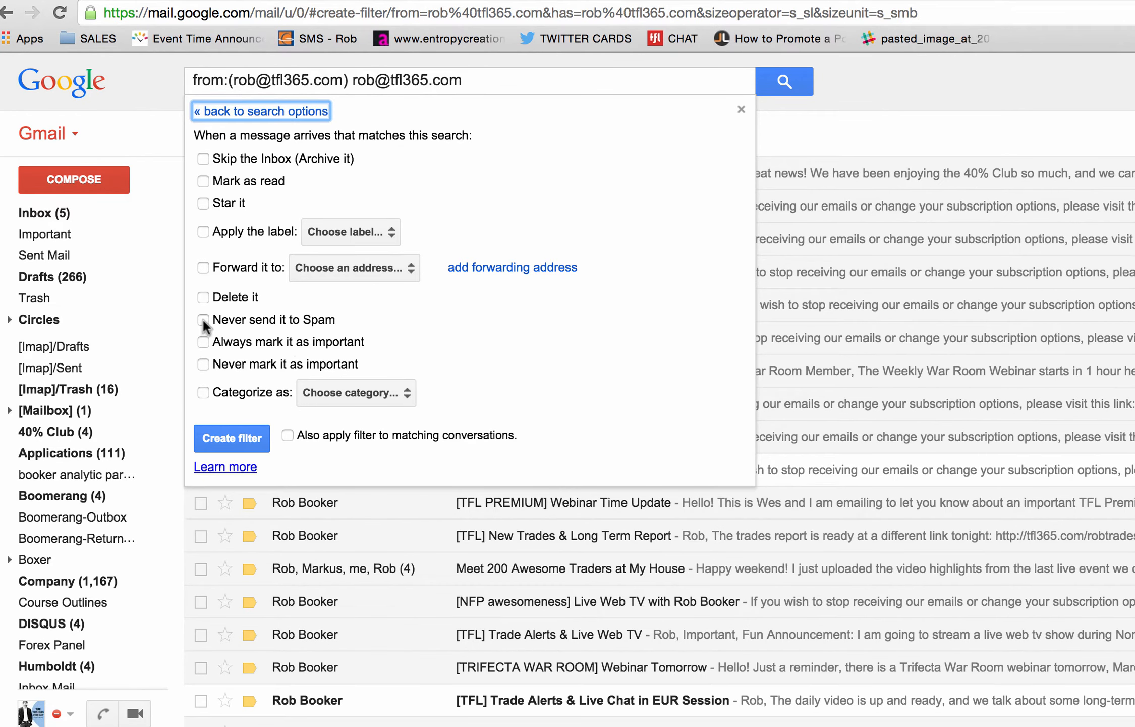
pyautogui.click(203, 319)
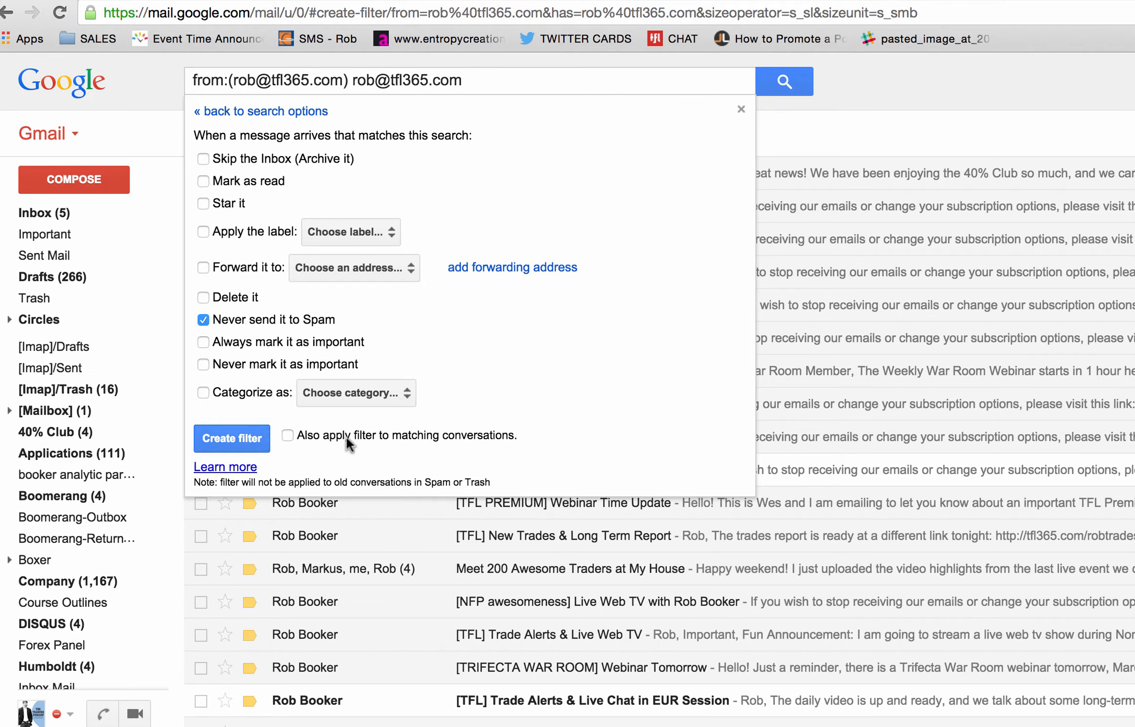
pyautogui.moveTo(476, 443)
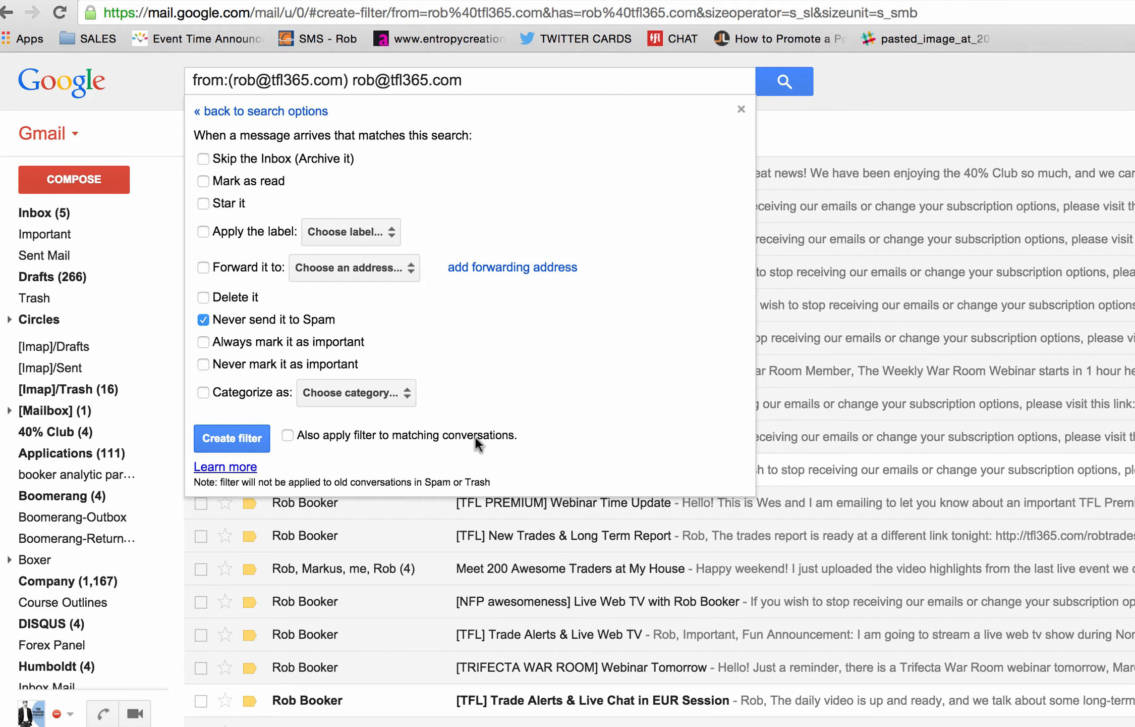
pyautogui.click(288, 435)
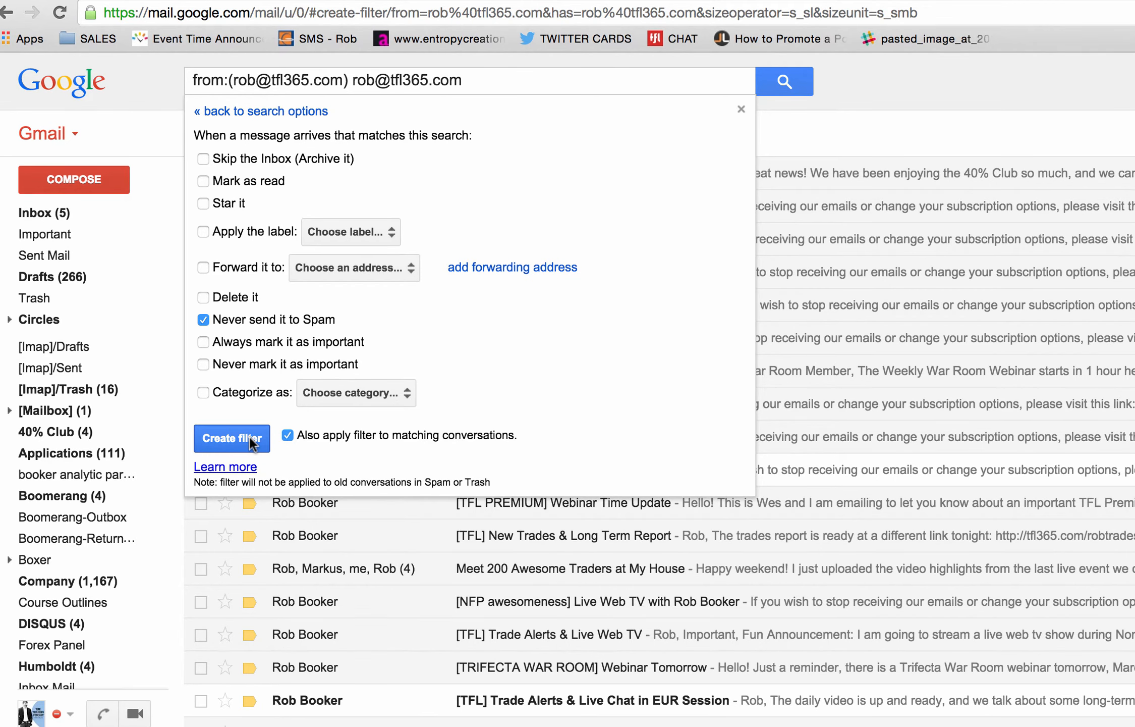
pyautogui.click(232, 438)
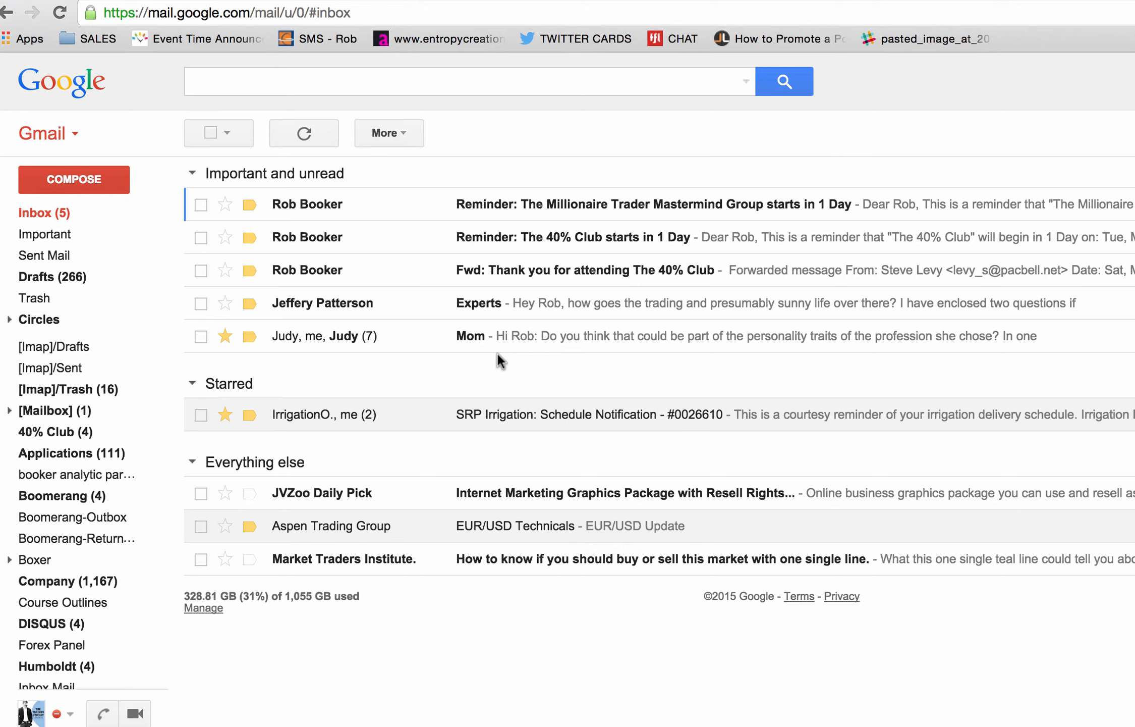
pyautogui.moveTo(684, 365)
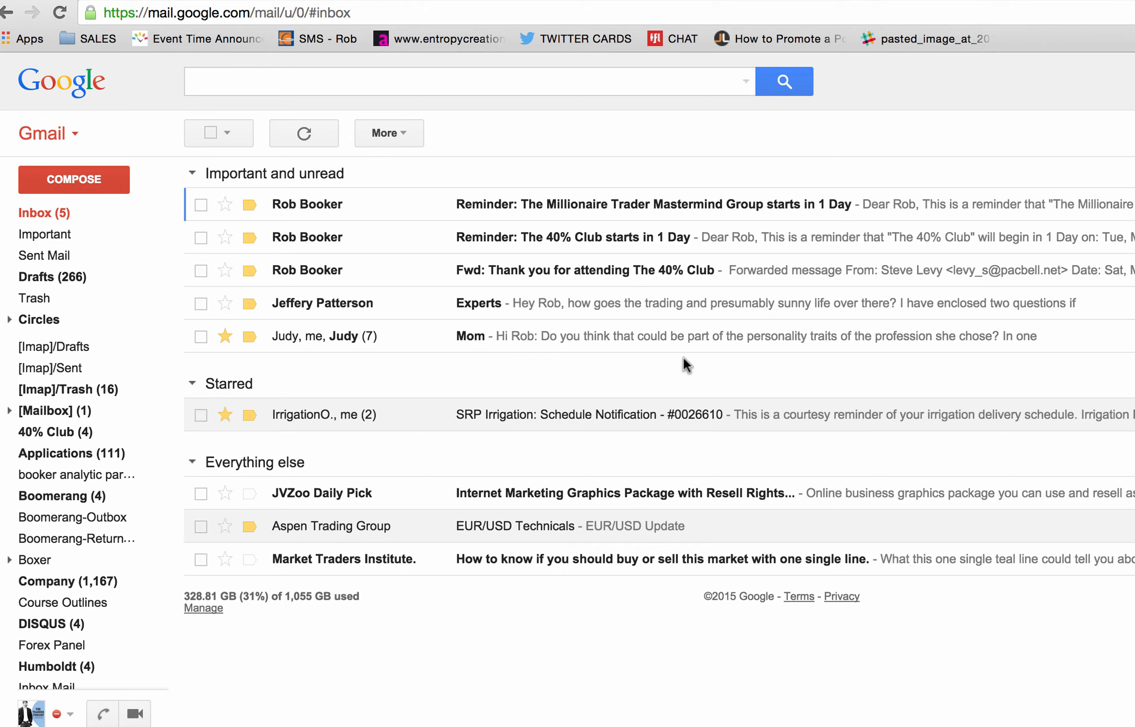